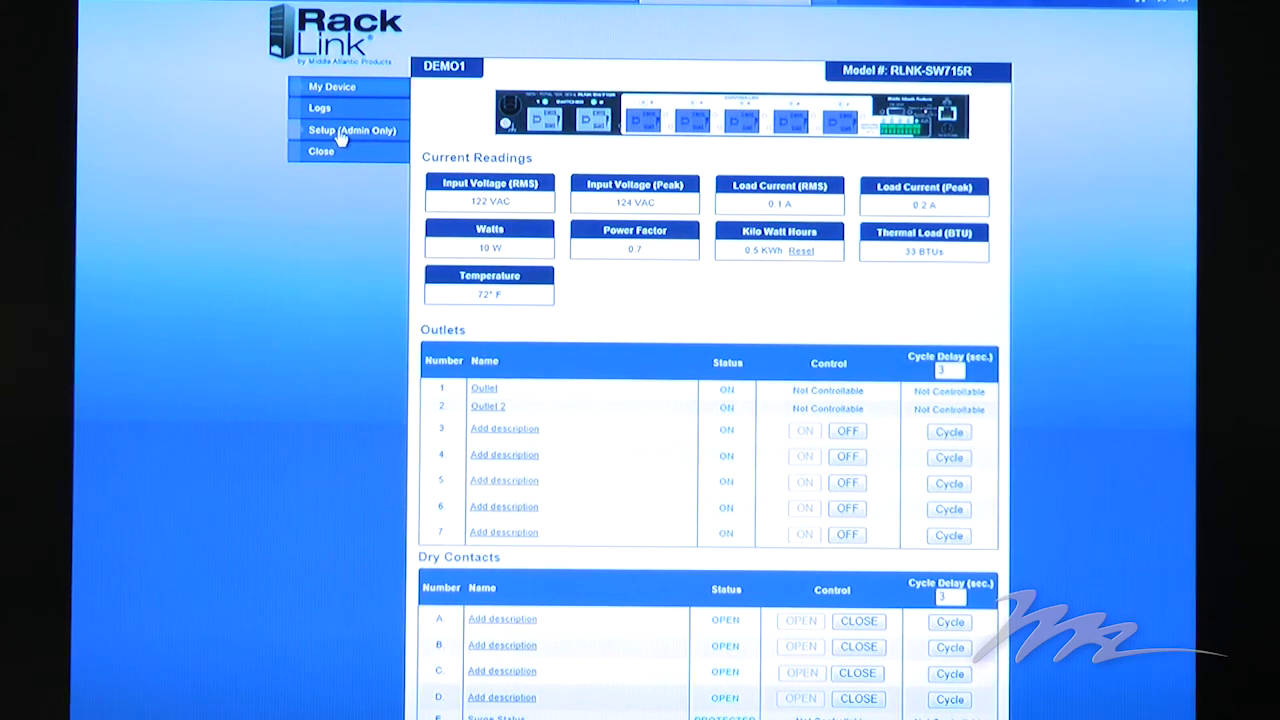
Step: Open the admin-only Setup area to view DEMO1's device settings
left_click(351, 130)
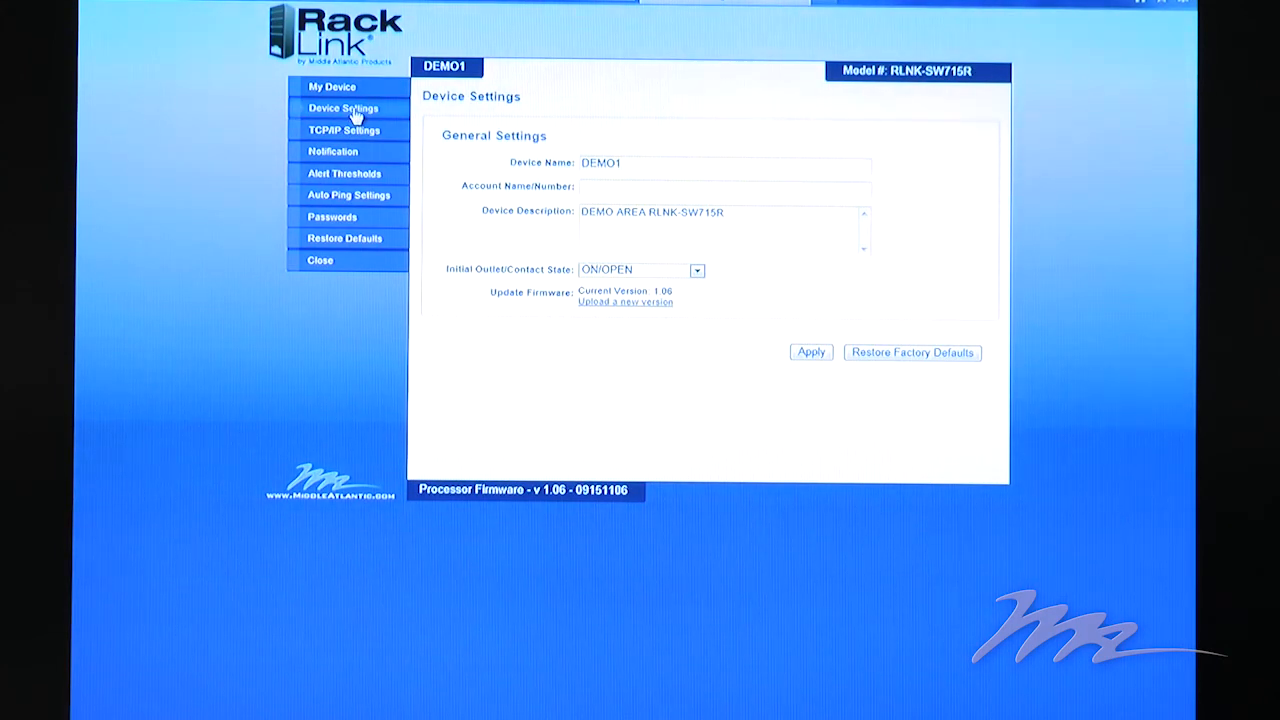
Step: Replace the device name DEMO1 with 'Name'
left_click(725, 162)
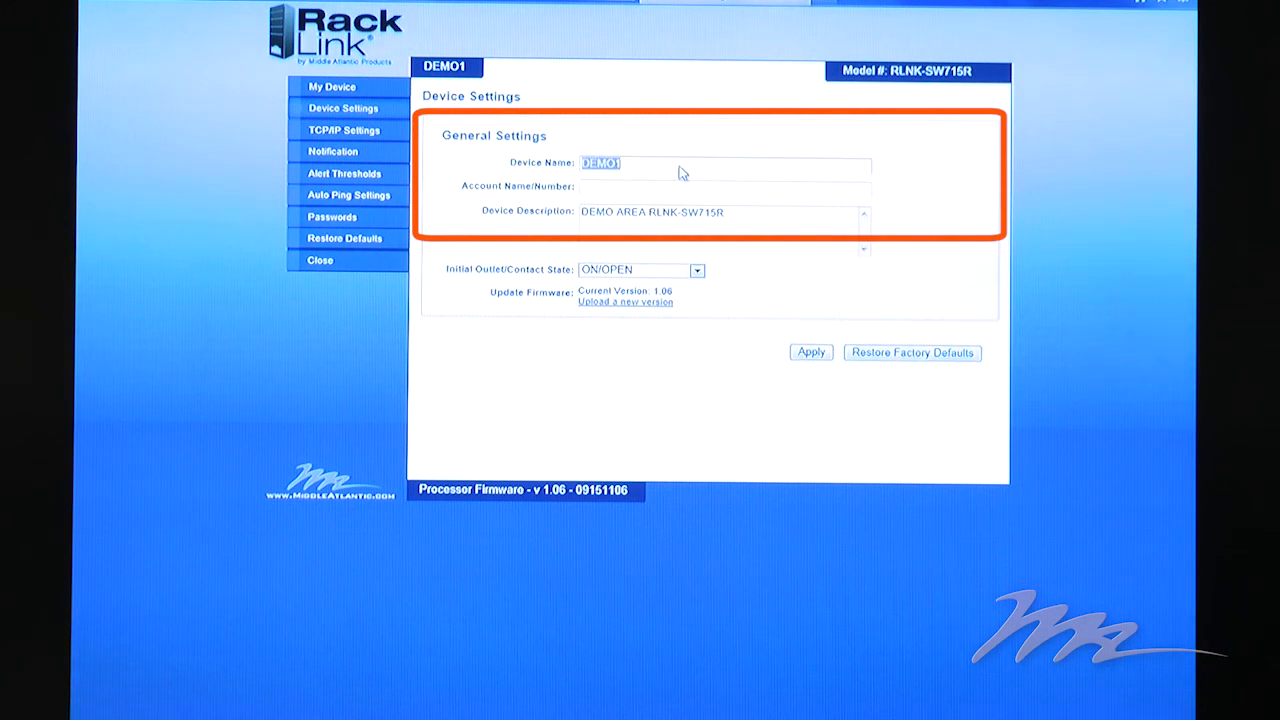
type("Name")
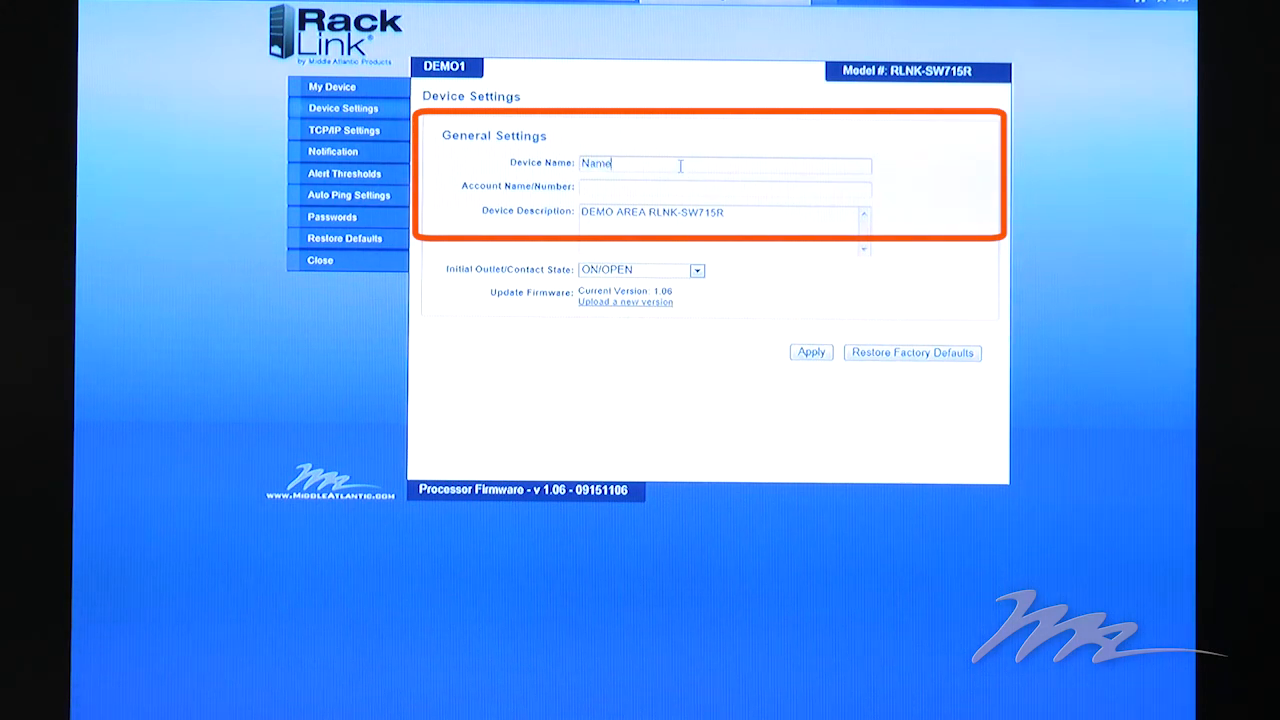
left_click(722, 187)
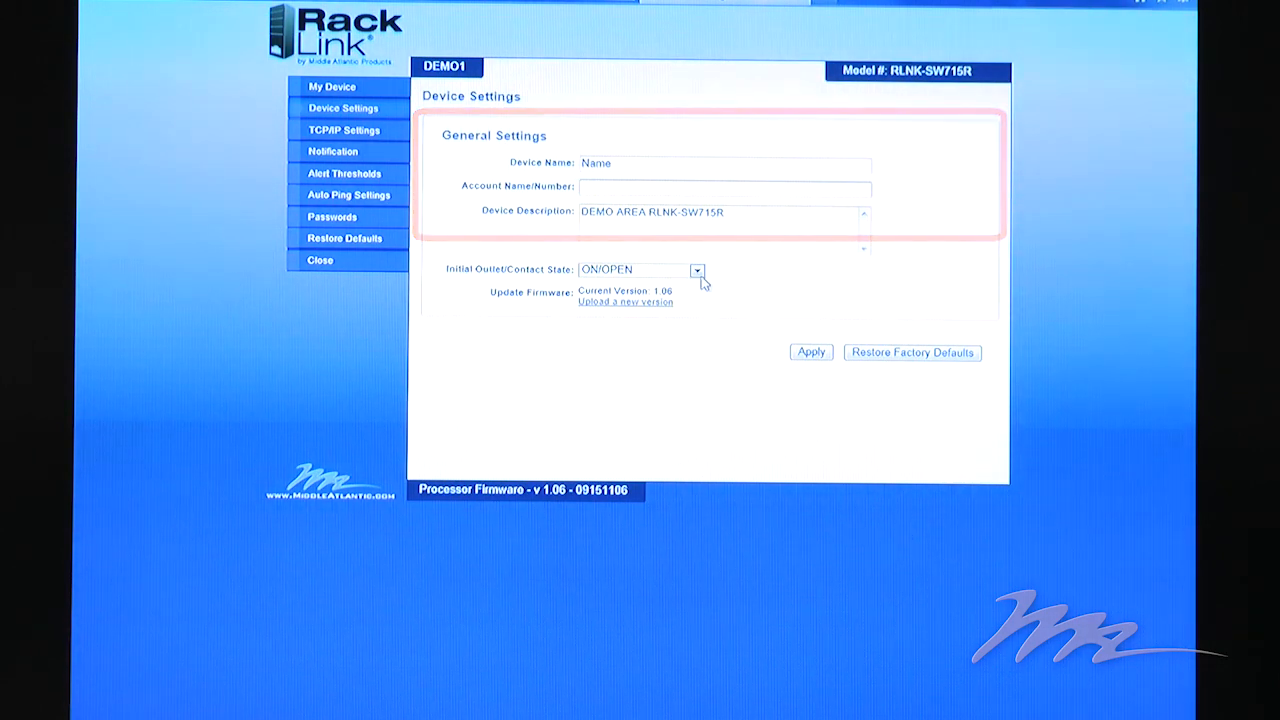
Step: Choose ON/OPEN as the initial outlet/contact power-up state
left_click(696, 270)
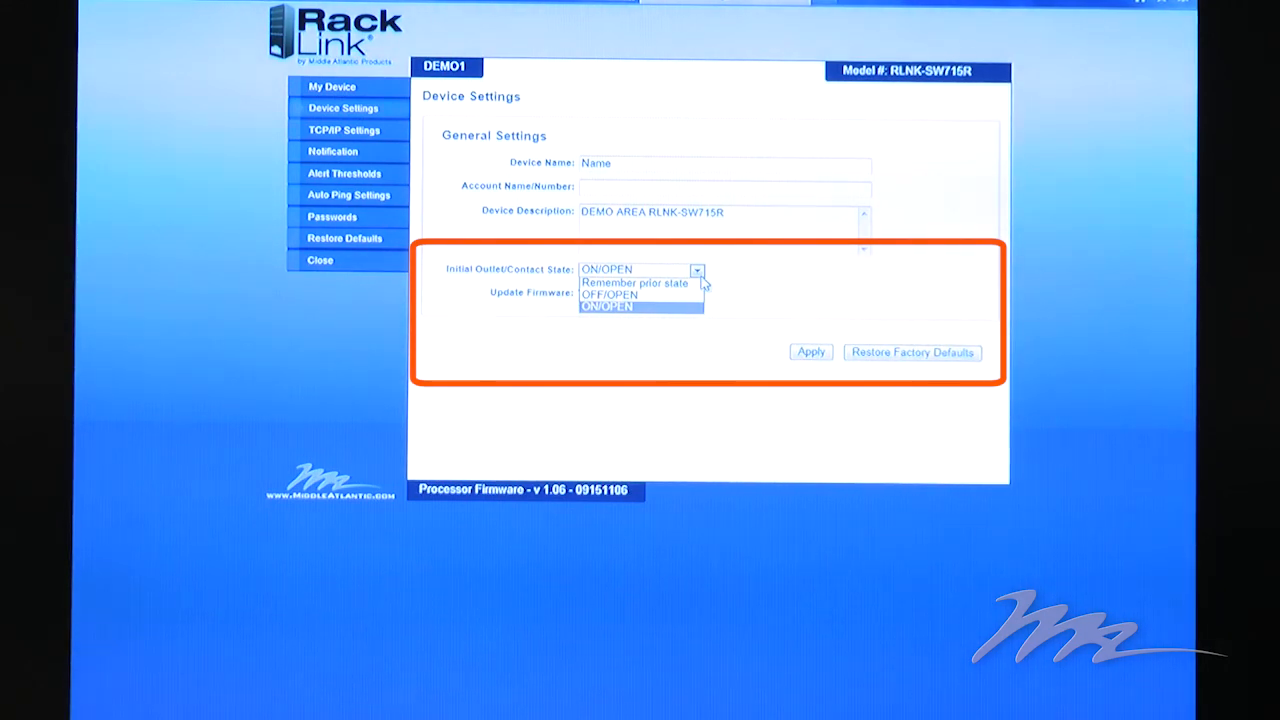
left_click(606, 307)
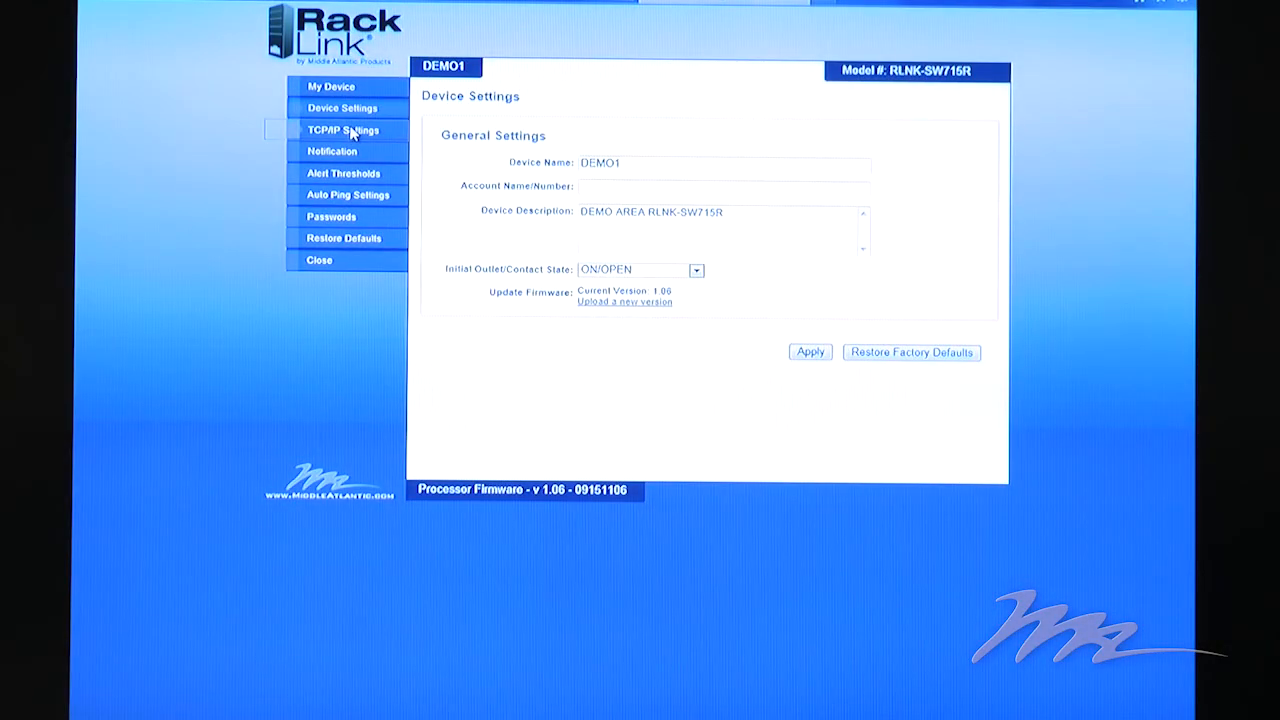
Step: Disable DHCP for static IP 192.168.14.205, keep HTTP port 80, then view Passwords
left_click(343, 130)
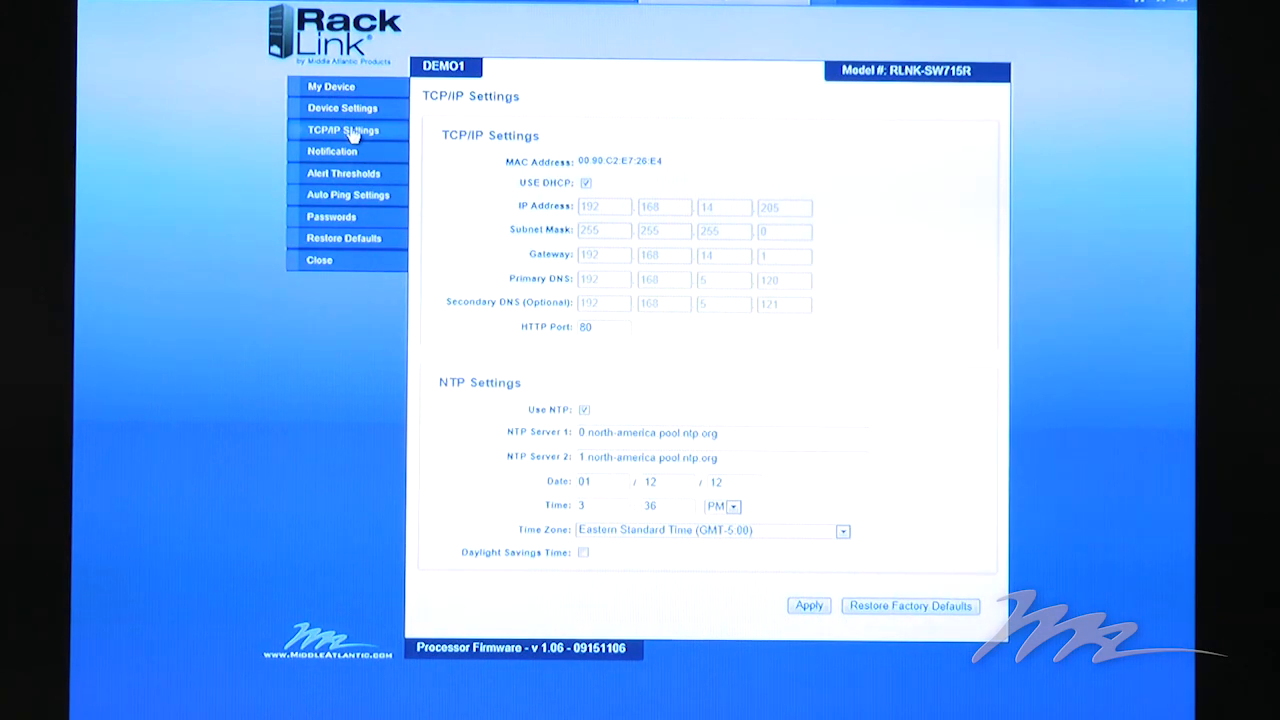
left_click(585, 182)
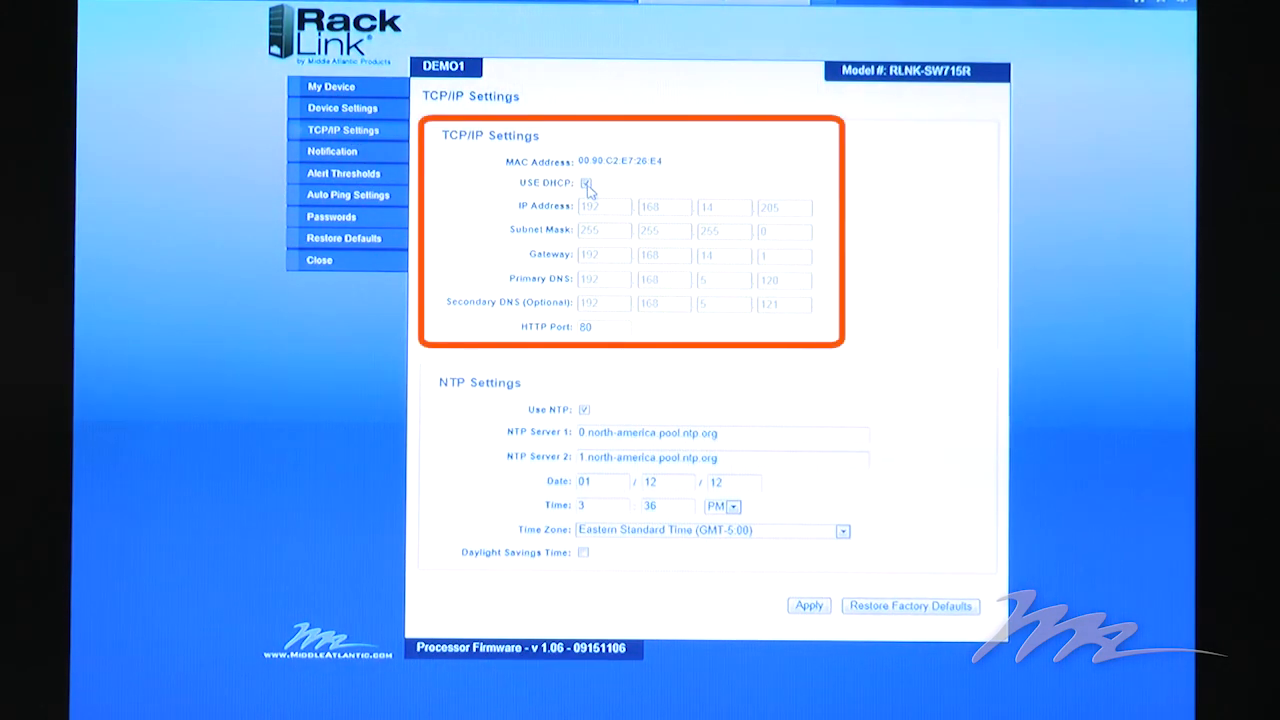
left_click(585, 183)
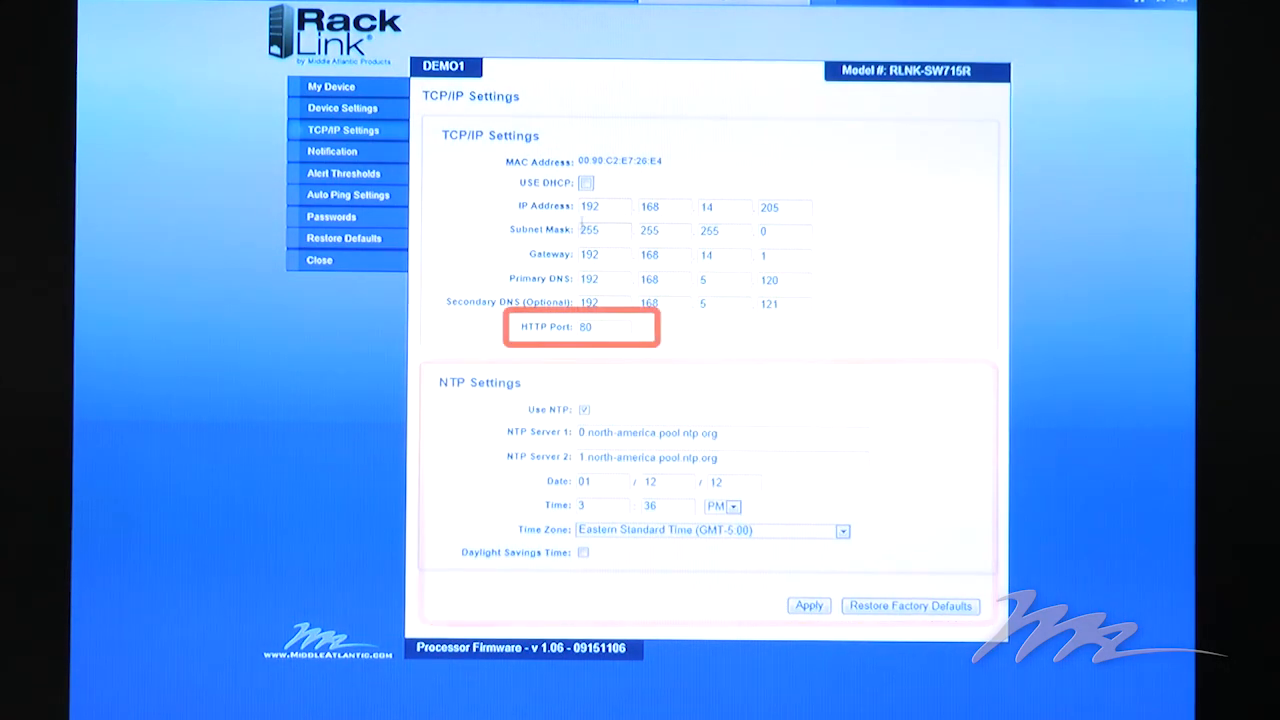
left_click(600, 327)
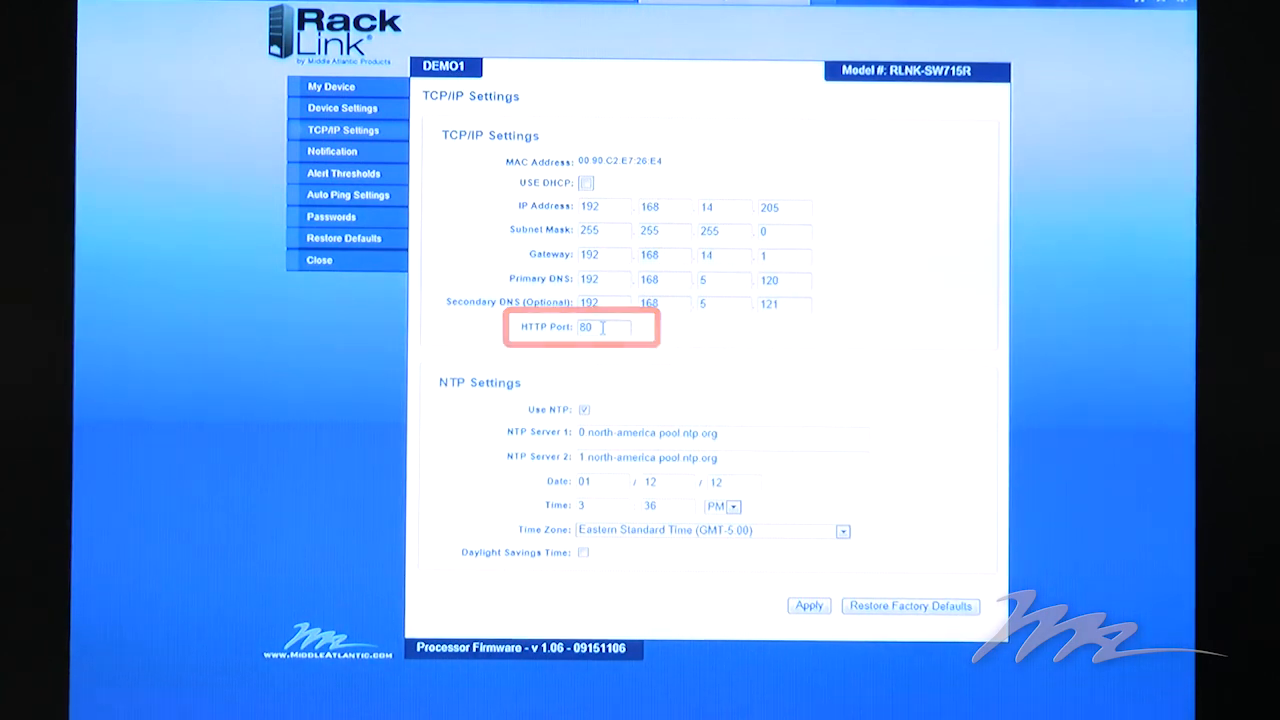
left_click(330, 216)
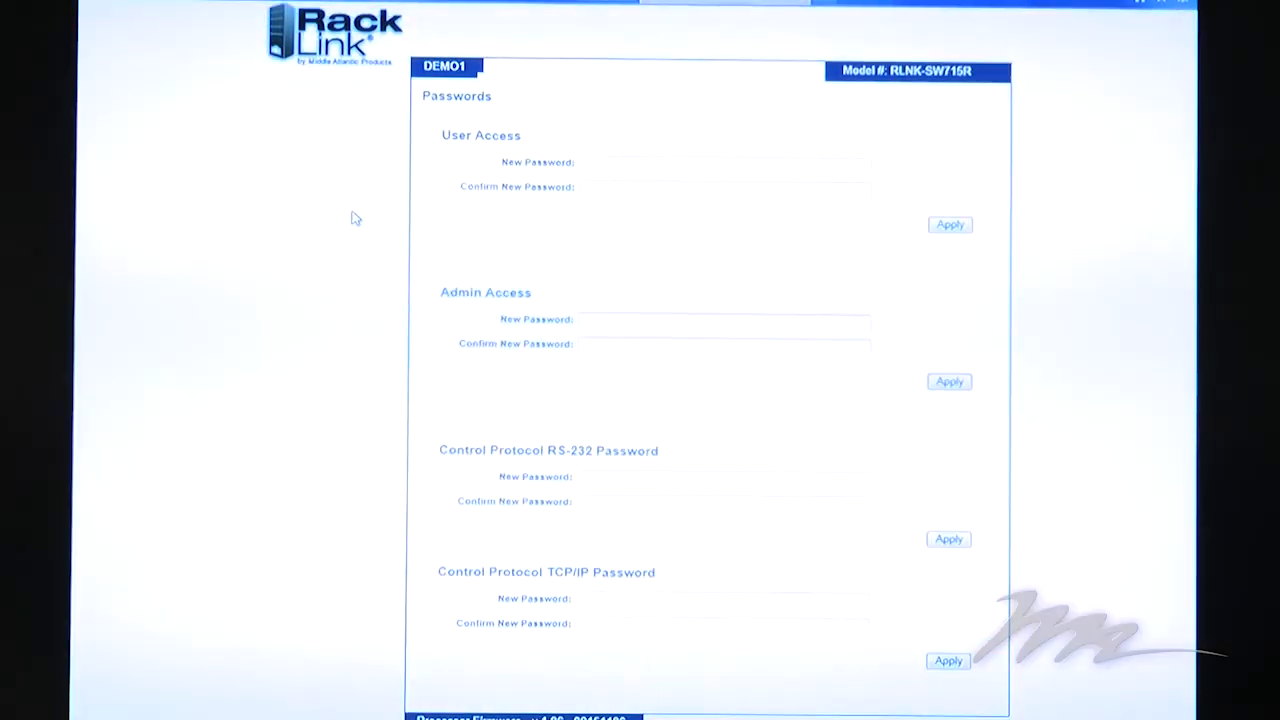